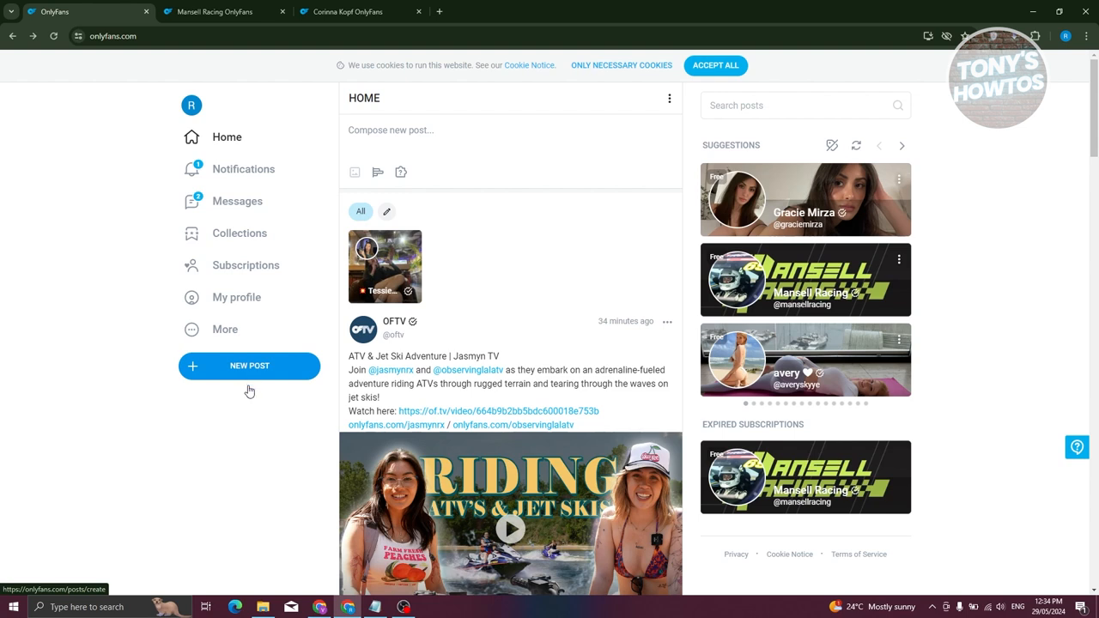
mouse_move(249, 398)
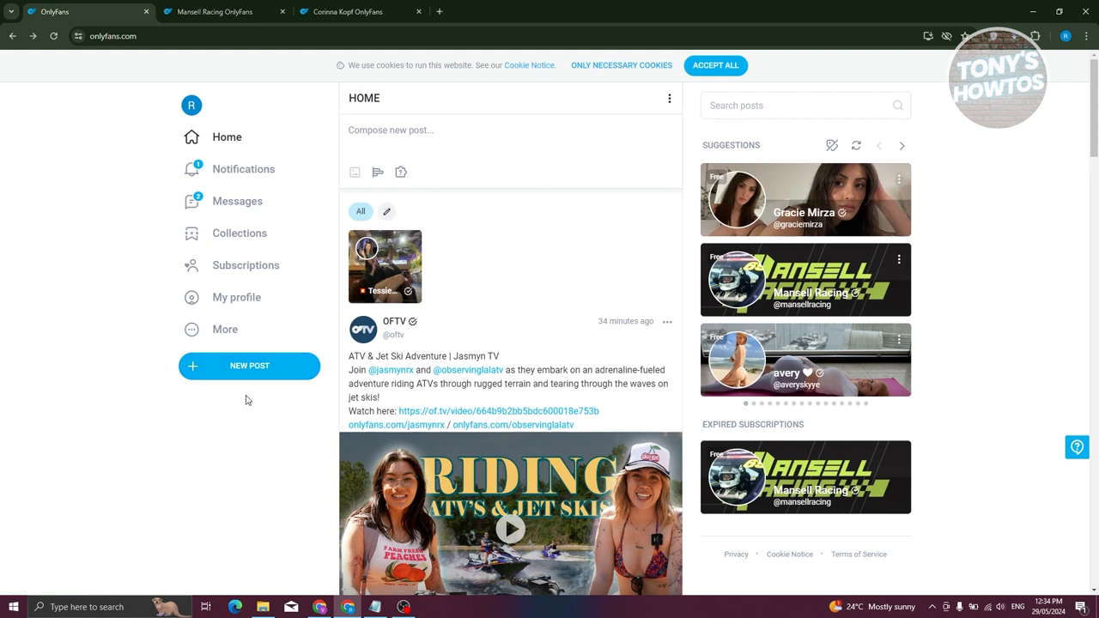
mouse_move(225, 330)
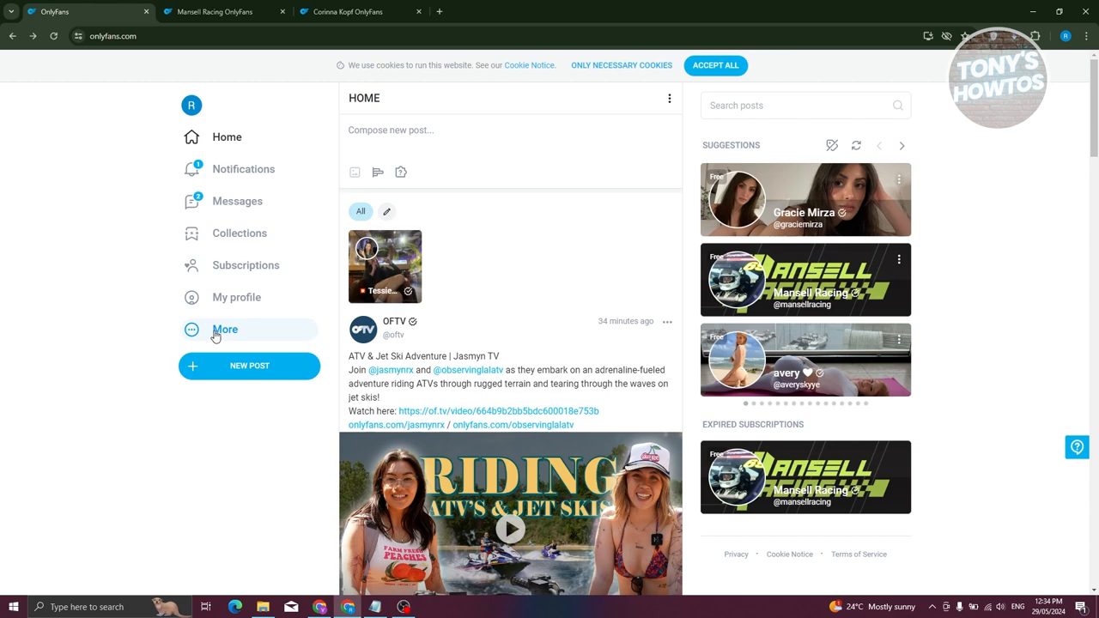
Step: Bring up the account menu from More in the left sidebar
click(225, 329)
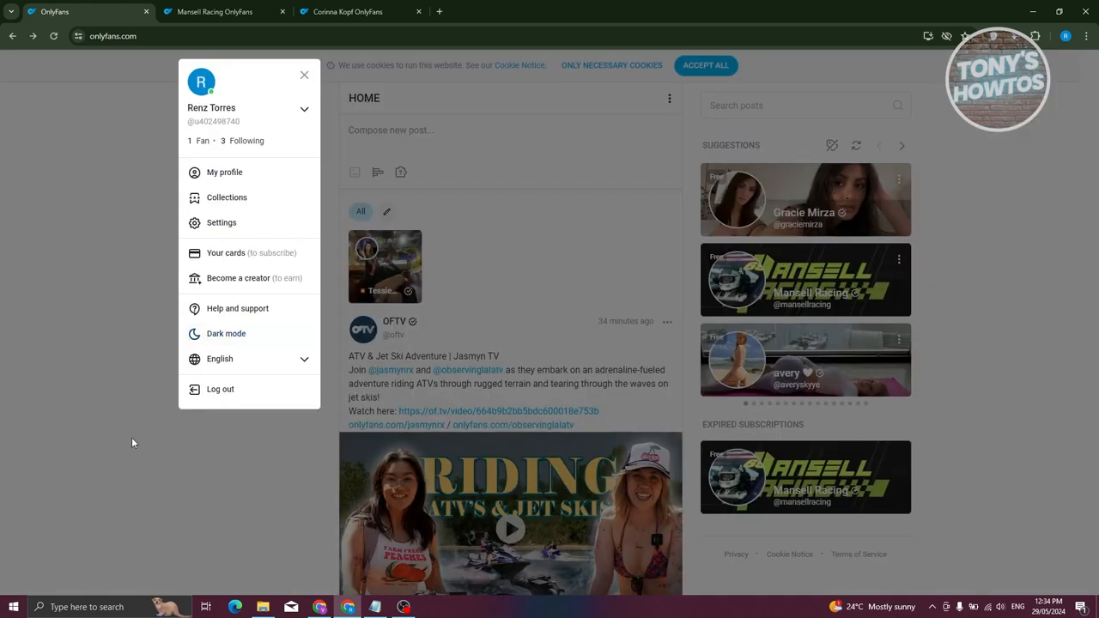
mouse_move(126, 512)
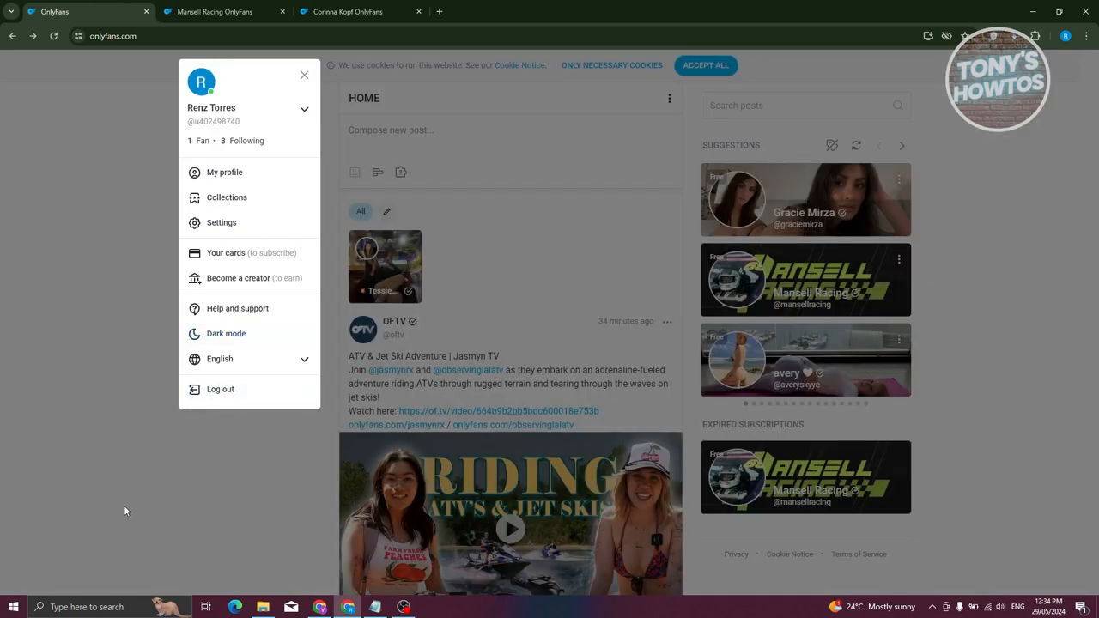
mouse_move(227, 253)
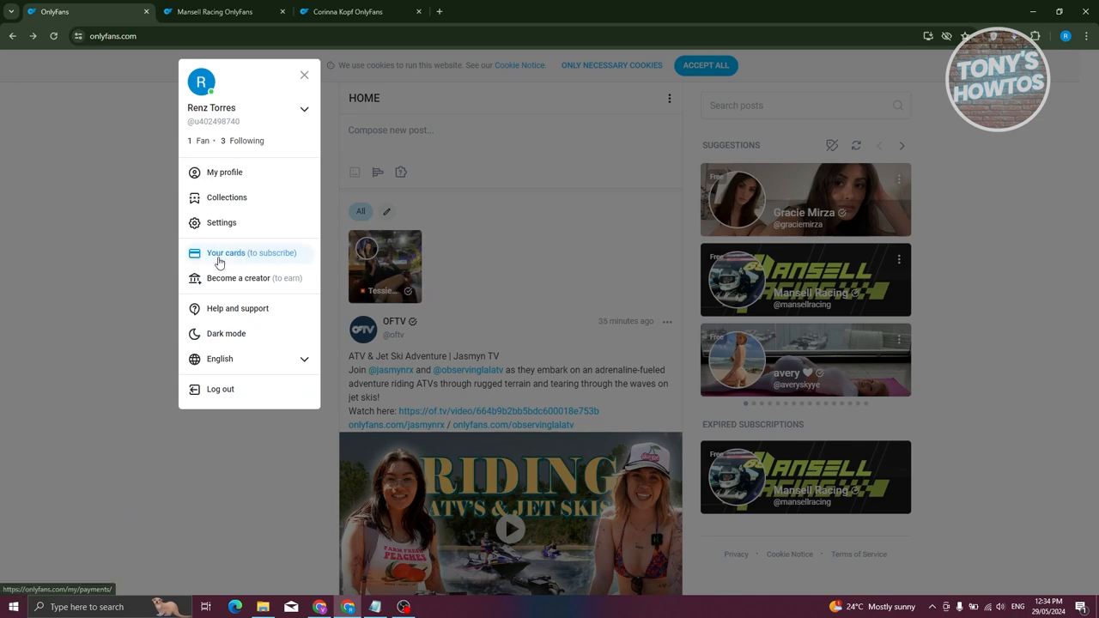
Step: Show the Payment Cards page with the saved Mastercard, then view the creator's subscription offer
click(304, 74)
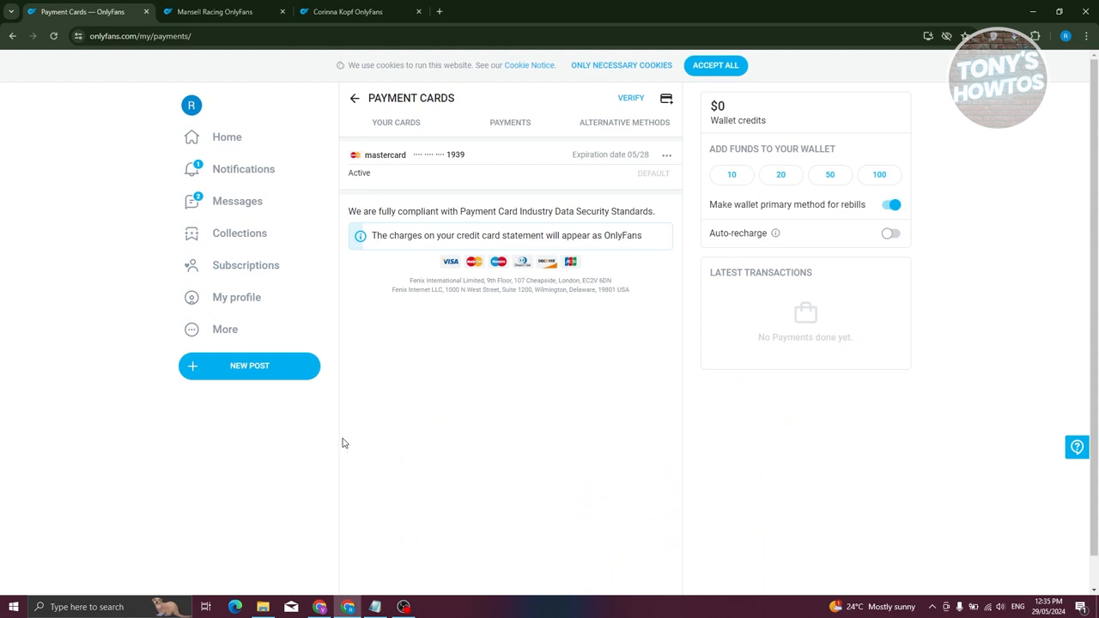
mouse_move(495, 408)
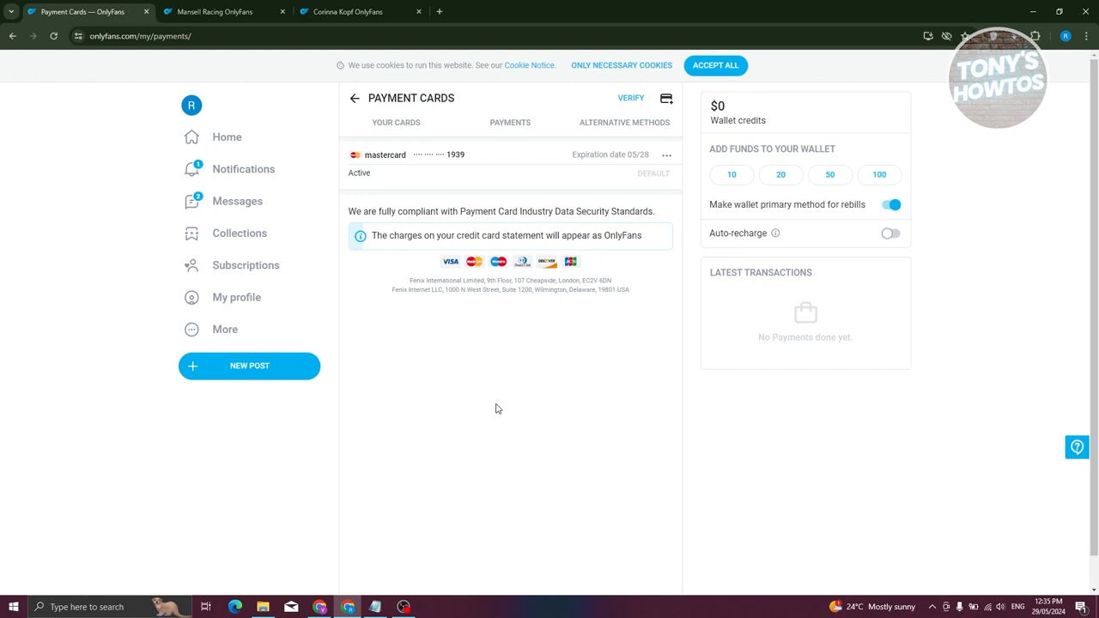
mouse_move(225, 10)
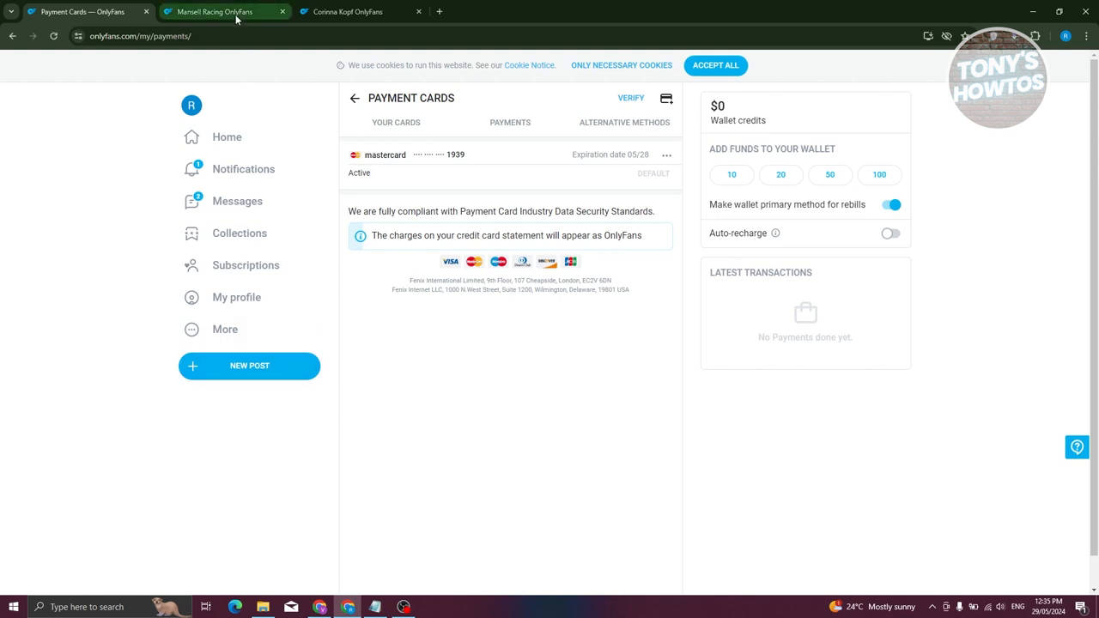
click(352, 10)
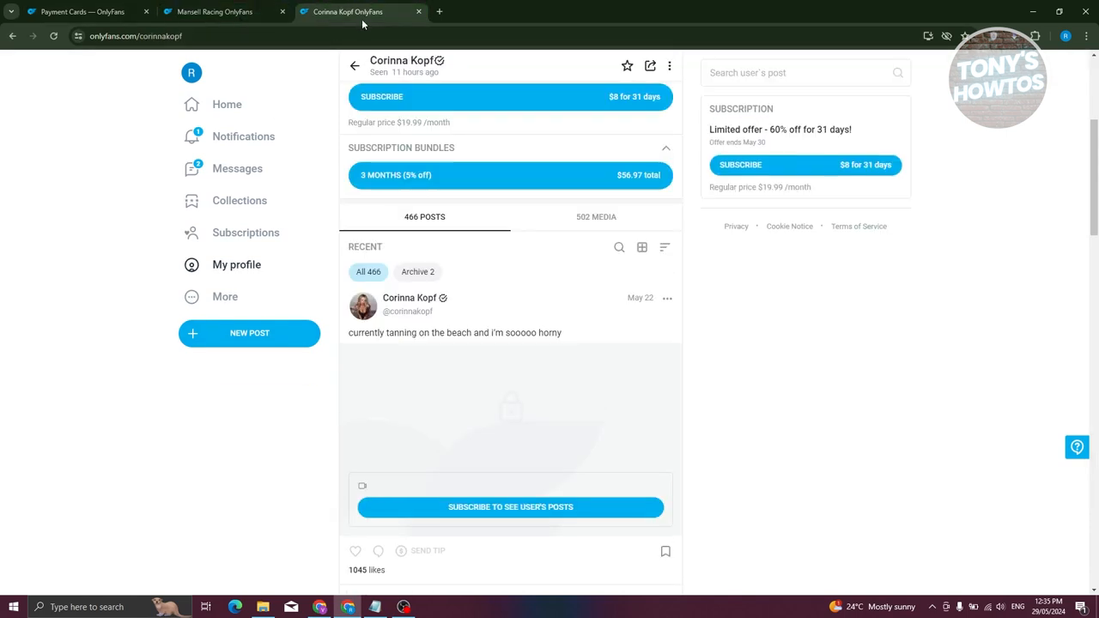
mouse_move(634, 96)
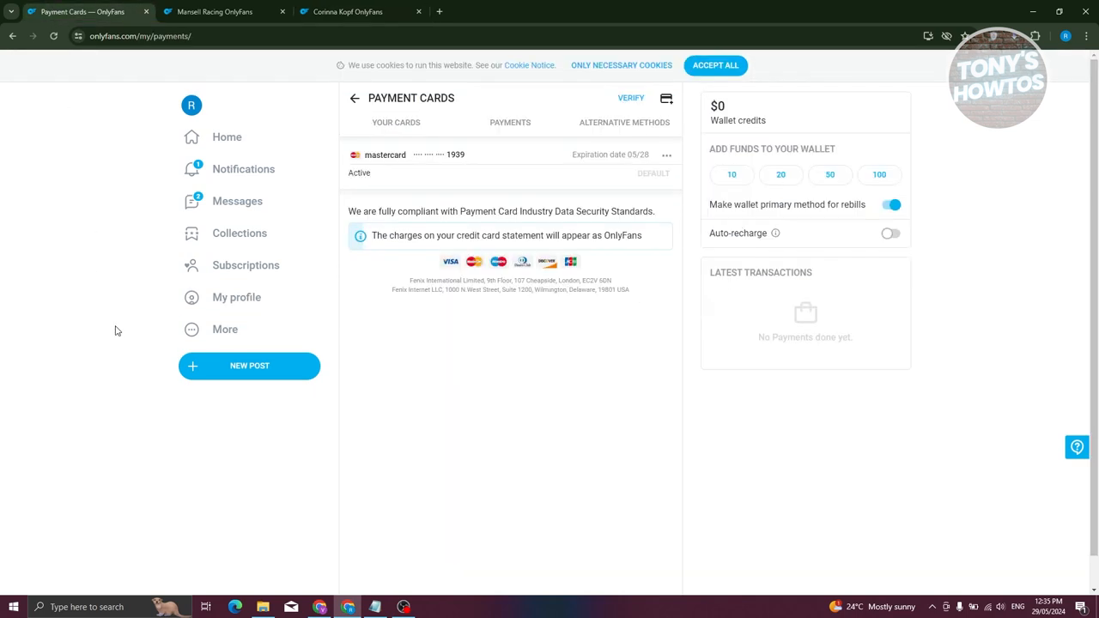
mouse_move(638, 377)
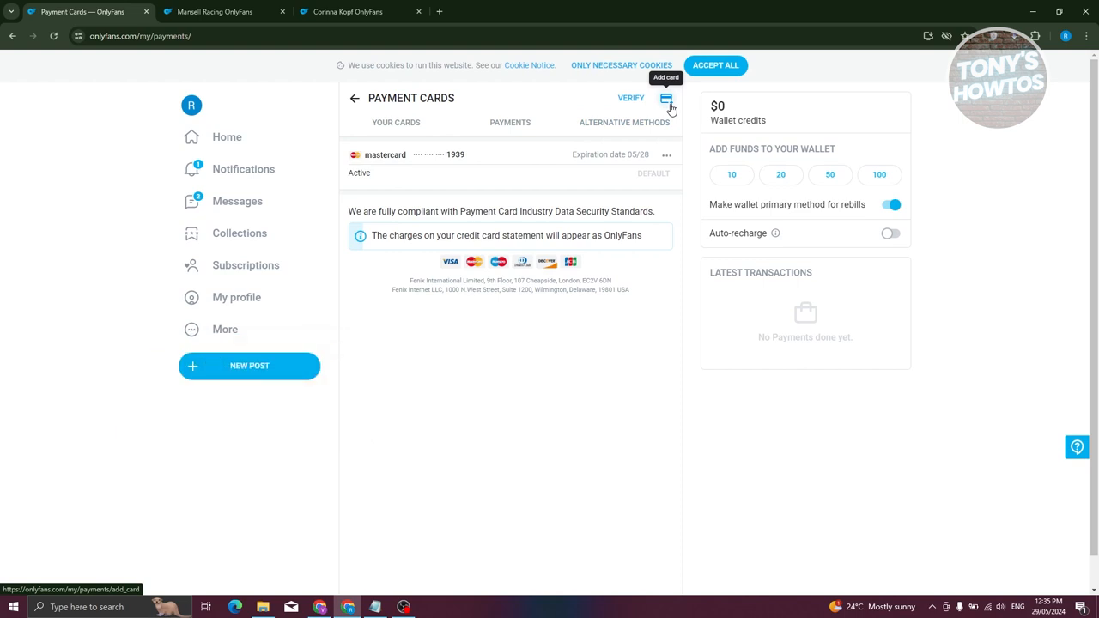
Step: Start a new card with billing Australia, Queensland, Brisbane, ready to enter the ZIP / postal code
click(667, 101)
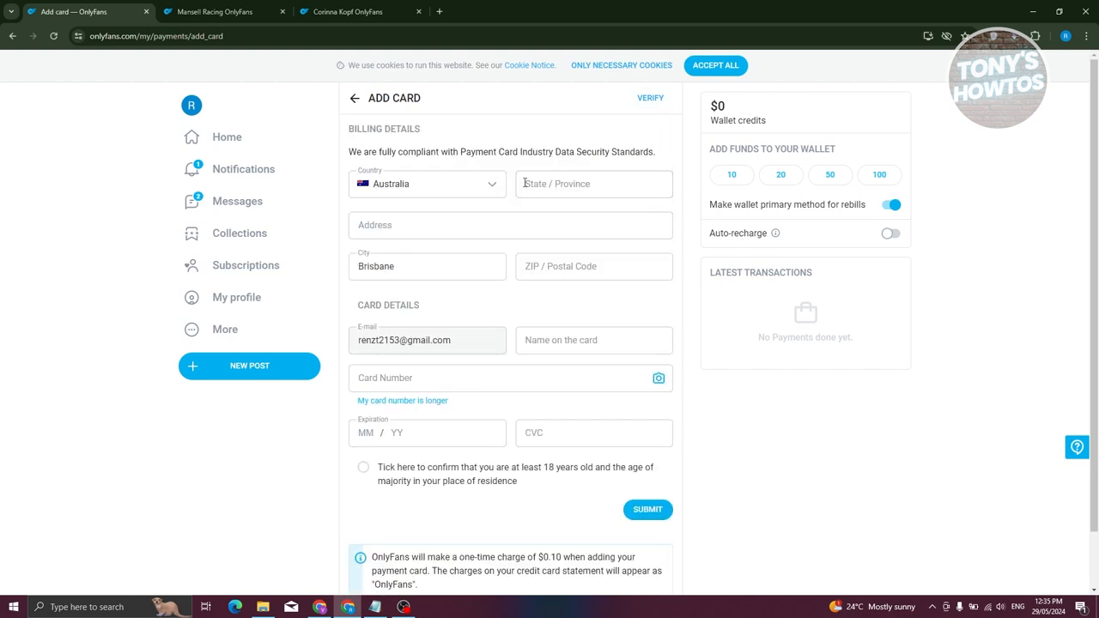
click(594, 184)
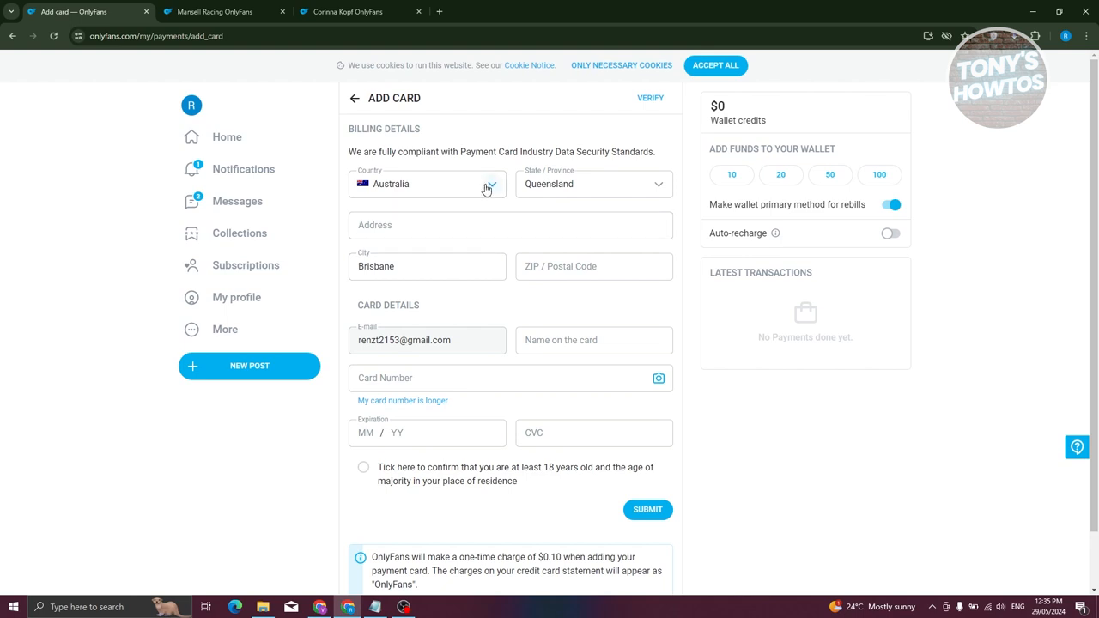
mouse_move(472, 192)
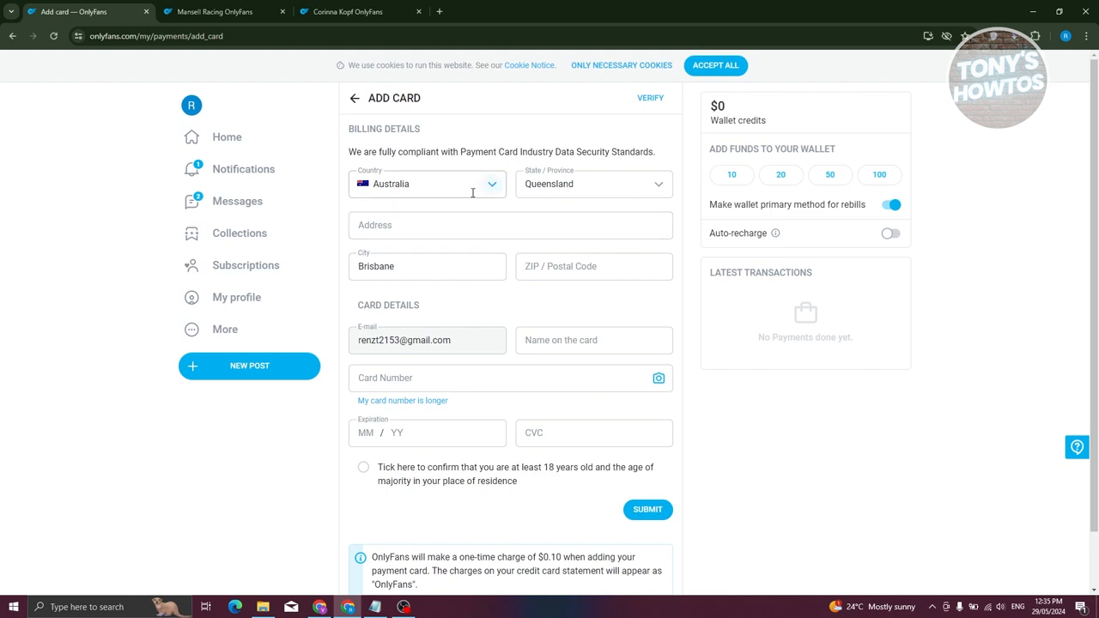
mouse_move(373, 512)
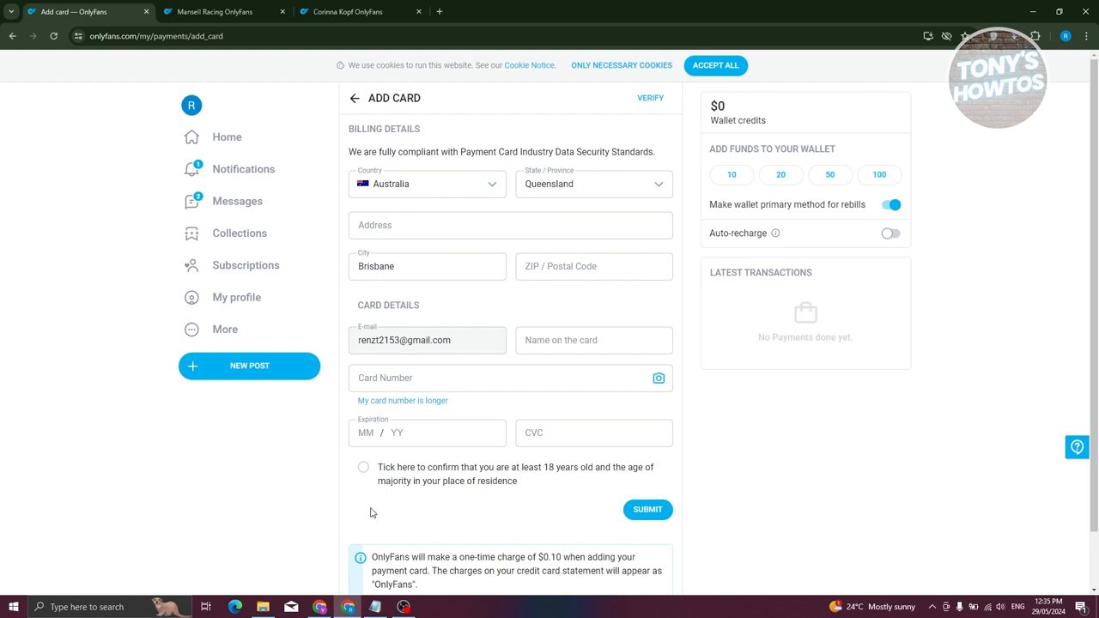
mouse_move(274, 508)
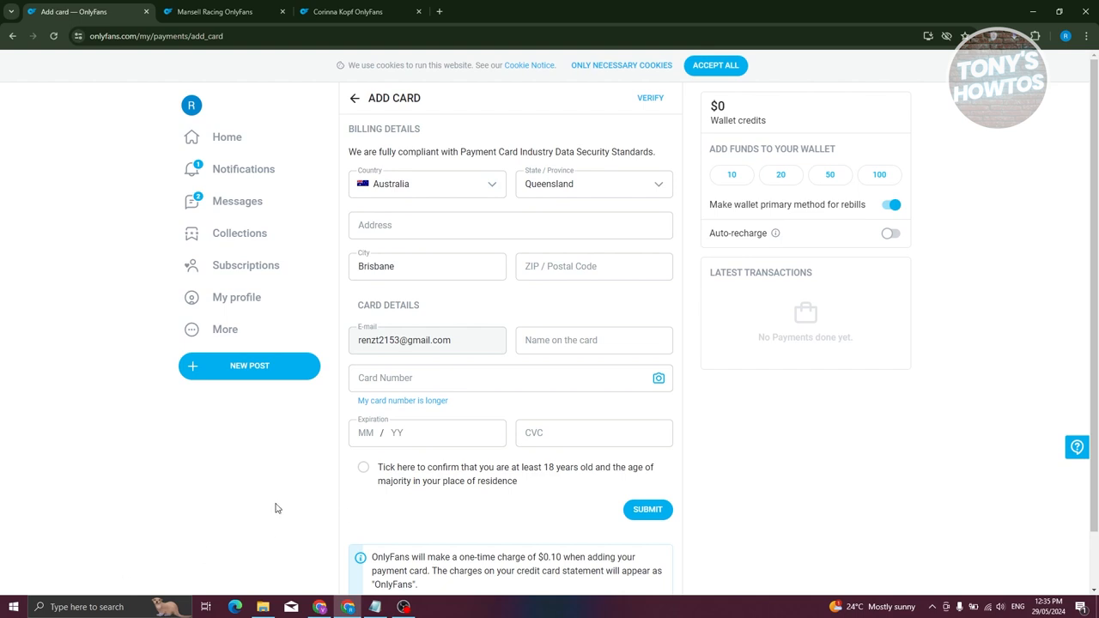
mouse_move(288, 501)
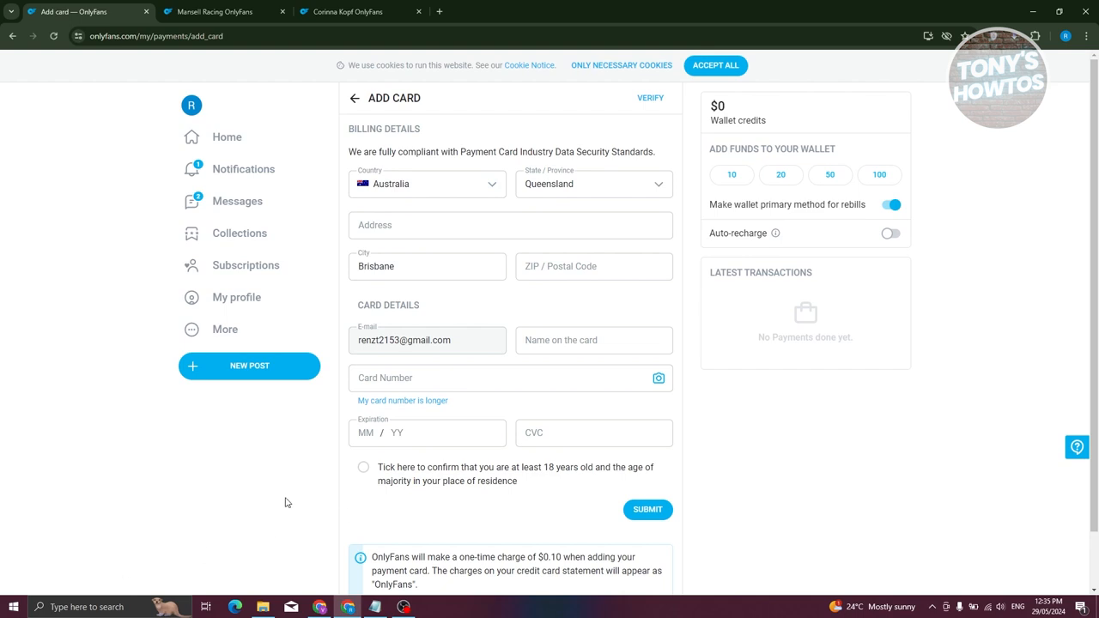
mouse_move(298, 464)
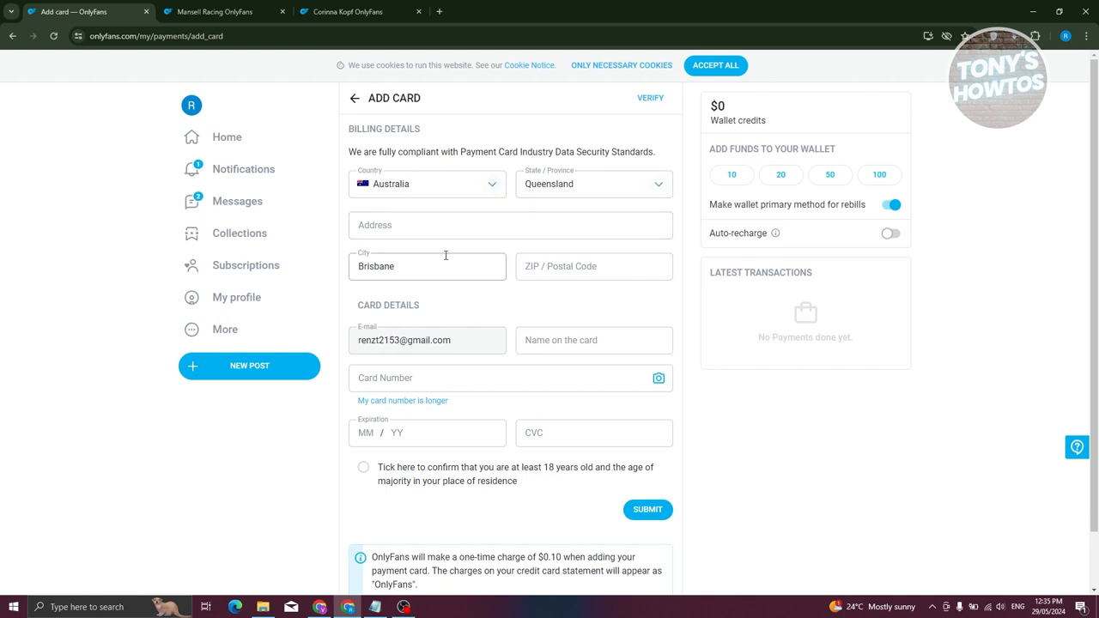
click(594, 267)
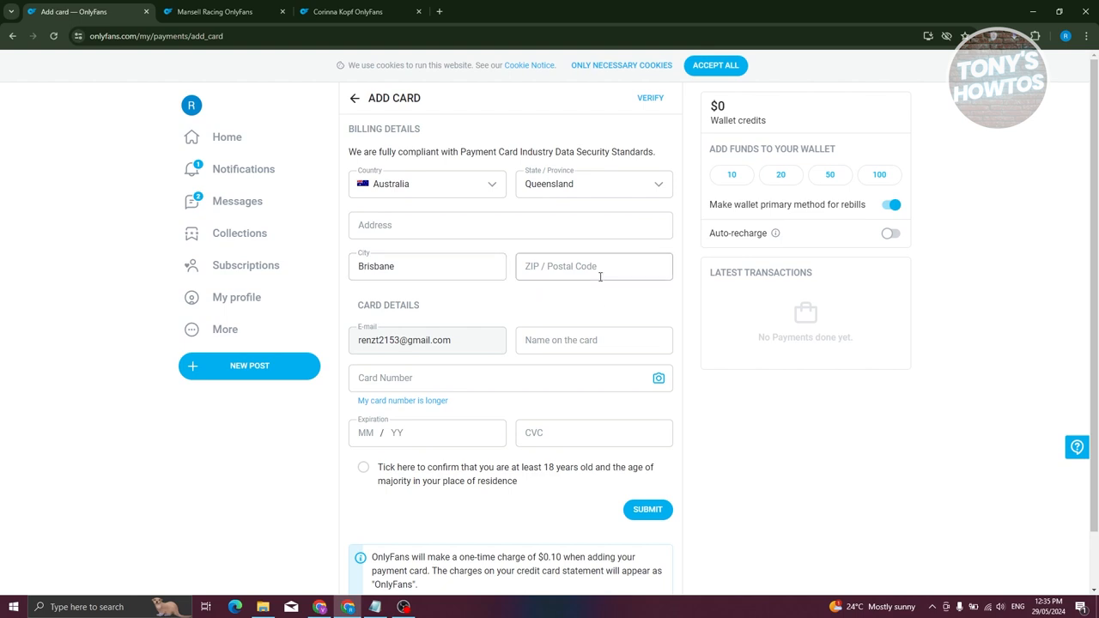
Step: Review the rest of the Add Card form, then go back to the creator's profile, leaving it unsubmitted
scroll(down, 3)
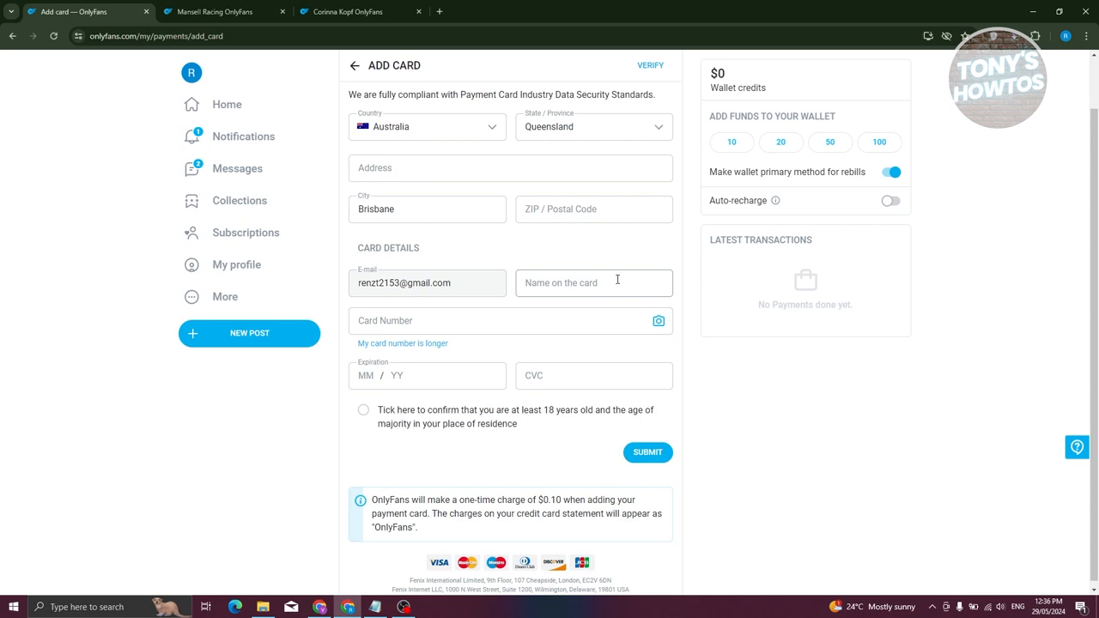
mouse_move(455, 335)
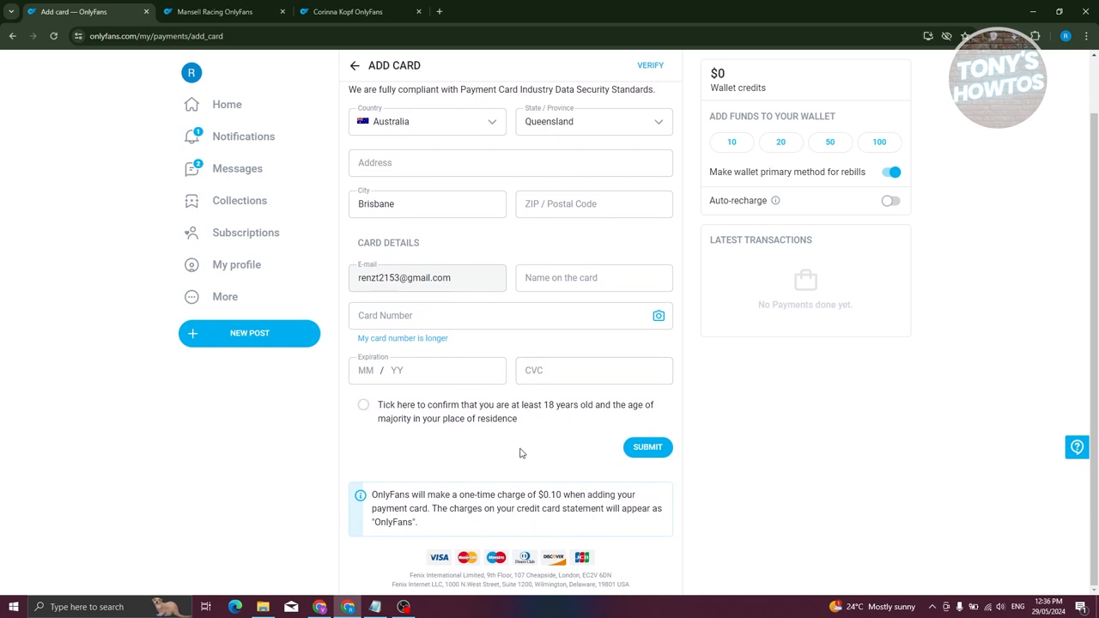
mouse_move(440, 565)
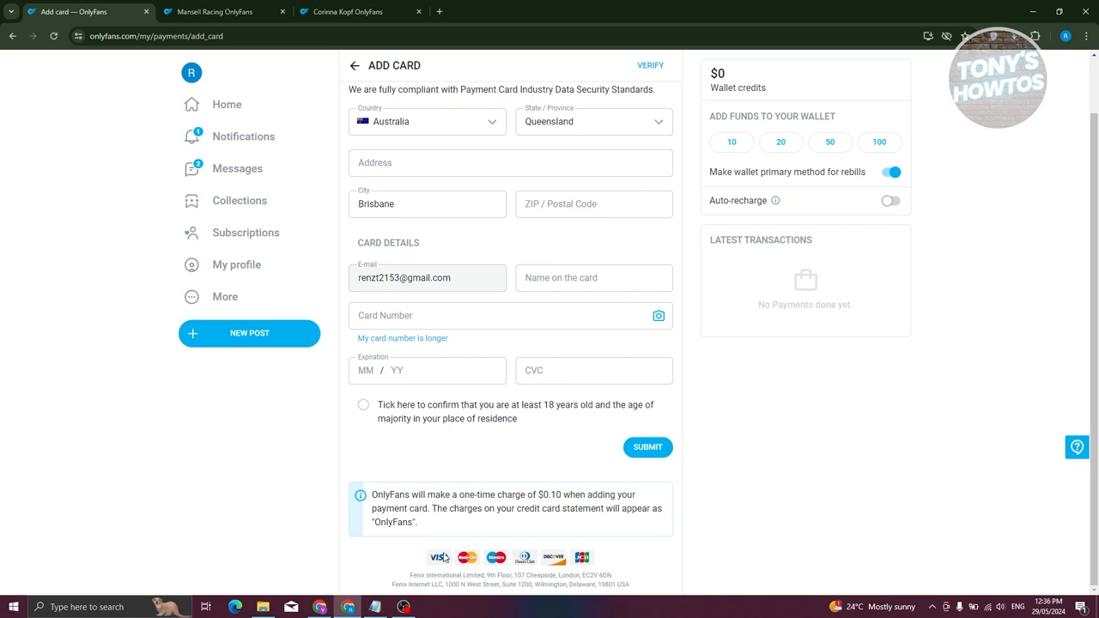
mouse_move(443, 547)
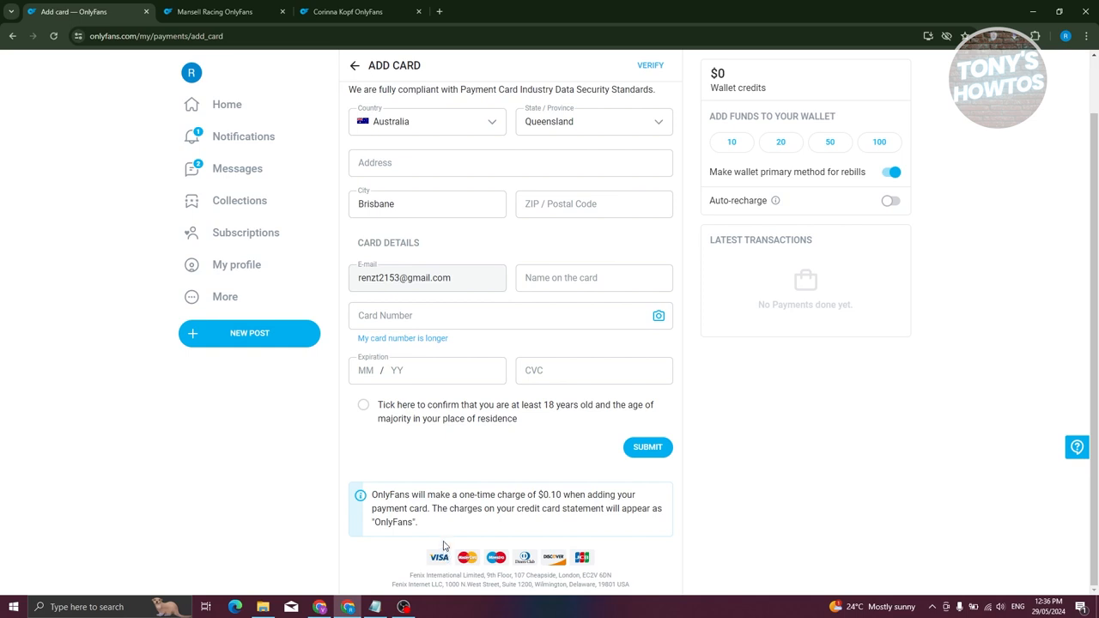
mouse_move(494, 439)
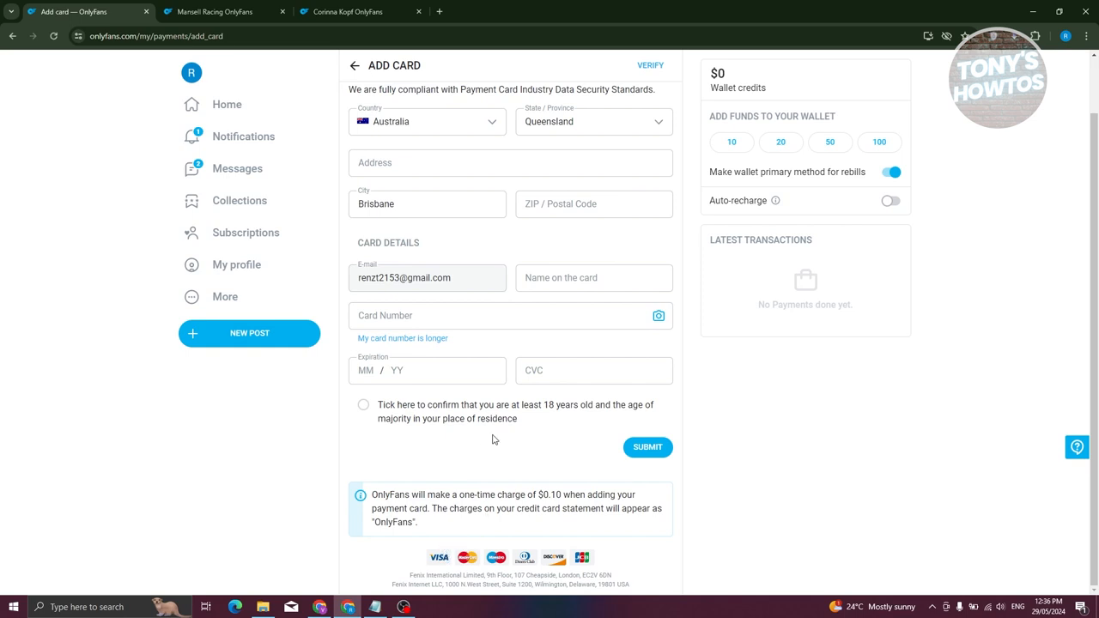
mouse_move(647, 446)
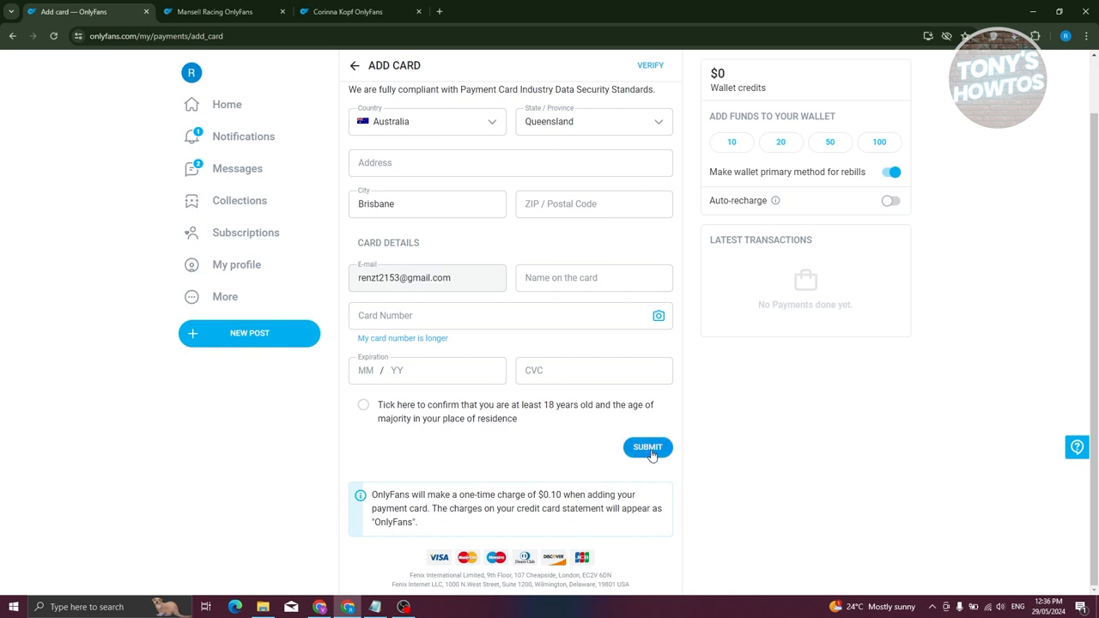
mouse_move(344, 165)
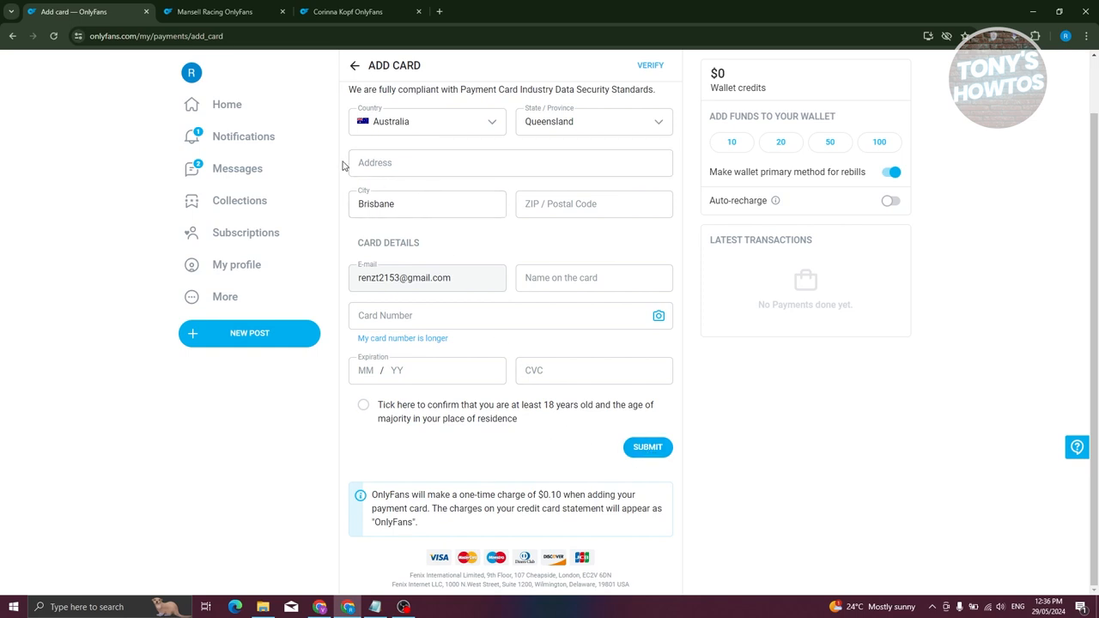
mouse_move(309, 401)
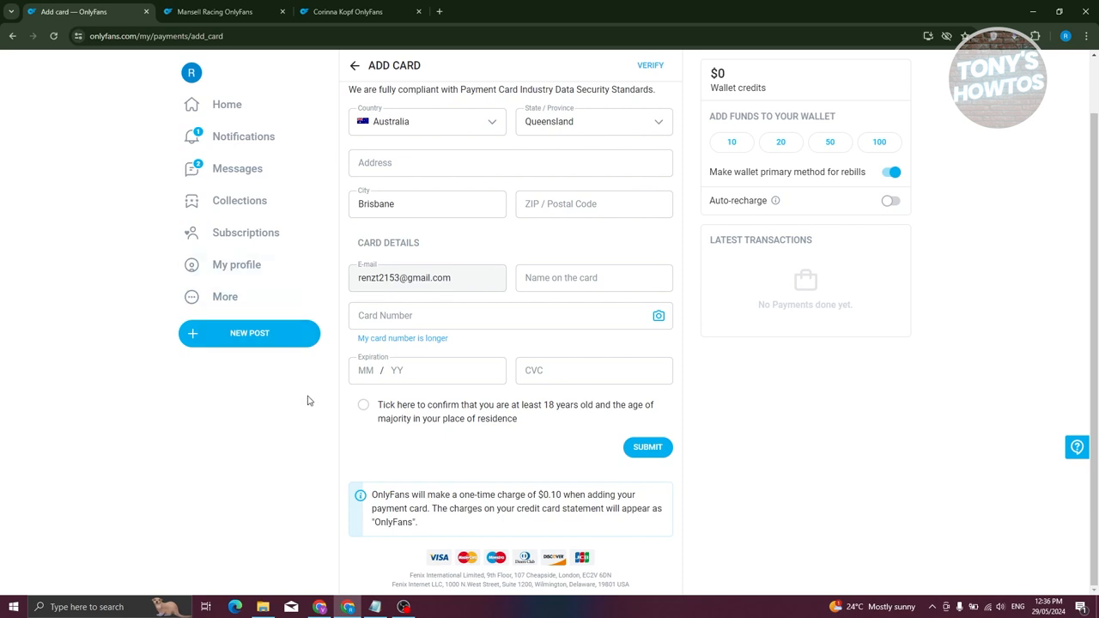
click(344, 11)
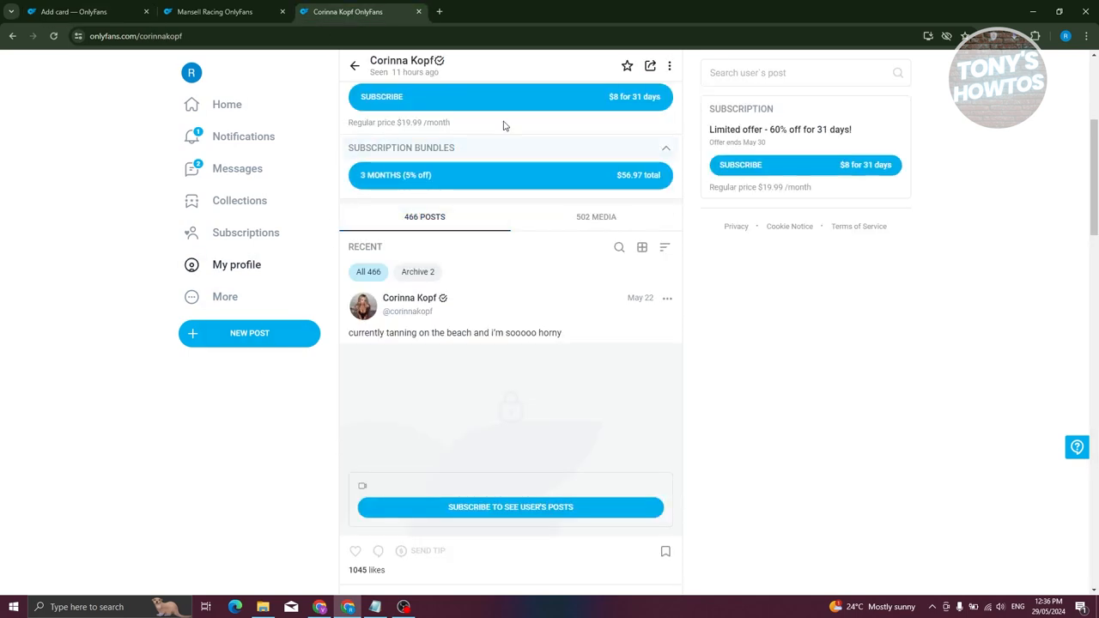
mouse_move(158, 577)
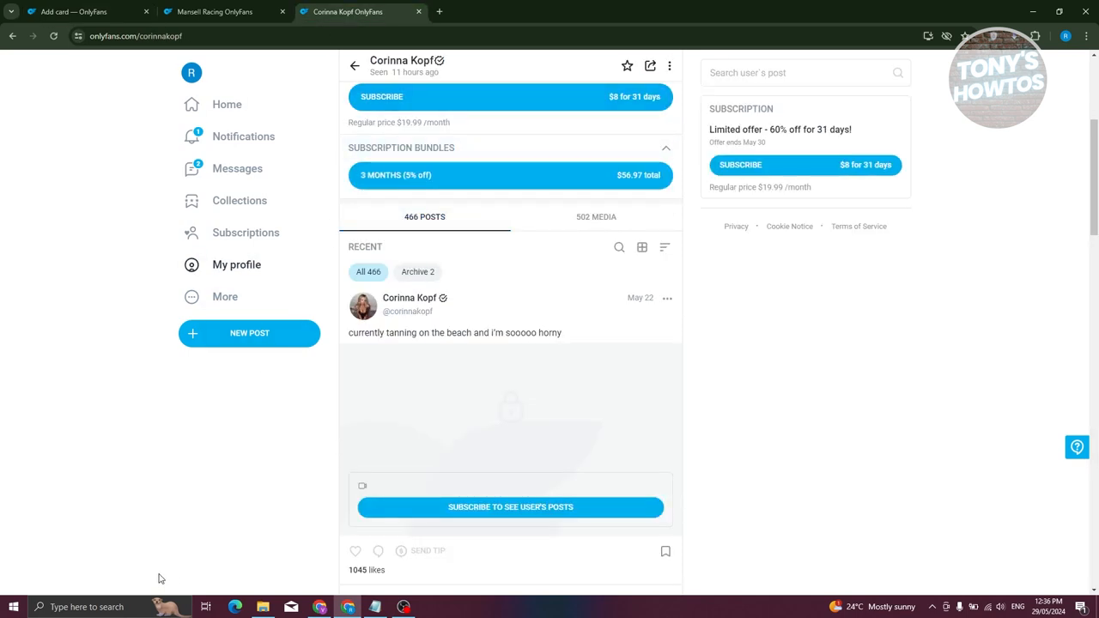